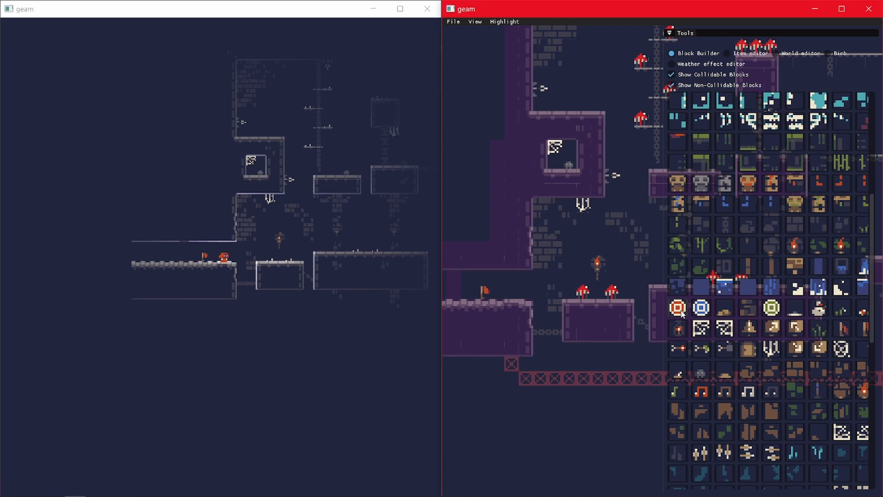
- Focus the game window and switch to full-screen play inside the brick shaft
left_click(452, 22)
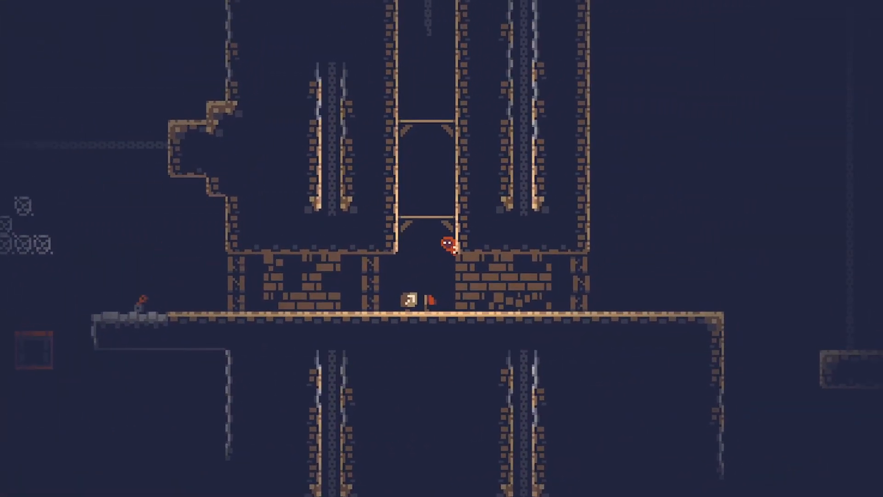
- Walk to the green villager and start the conversation through the mushroom stew line
key("up")
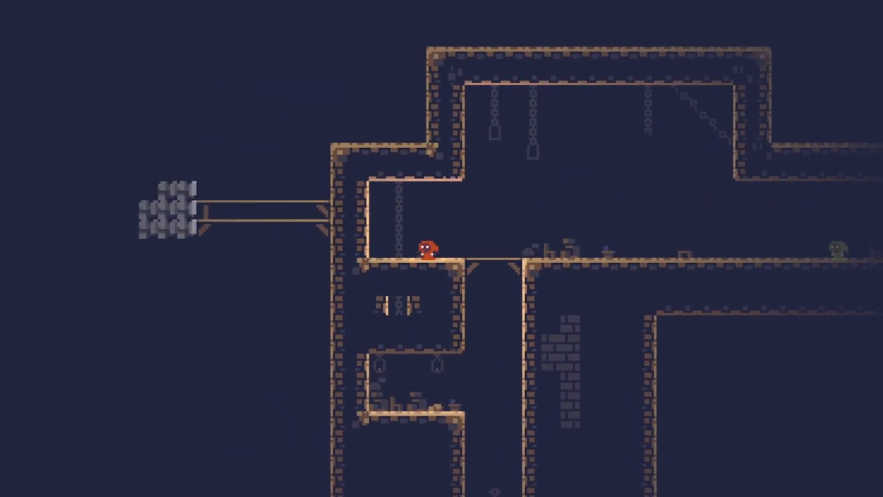
scroll("right", 3)
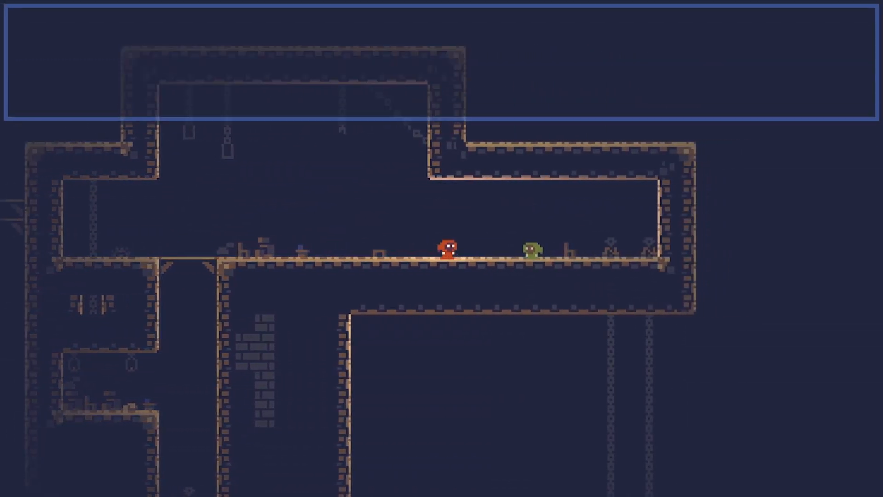
key("space")
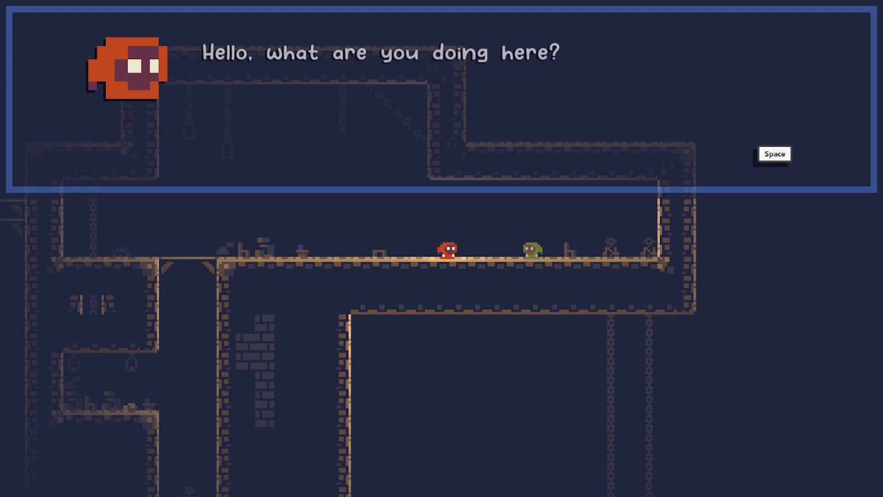
key("space")
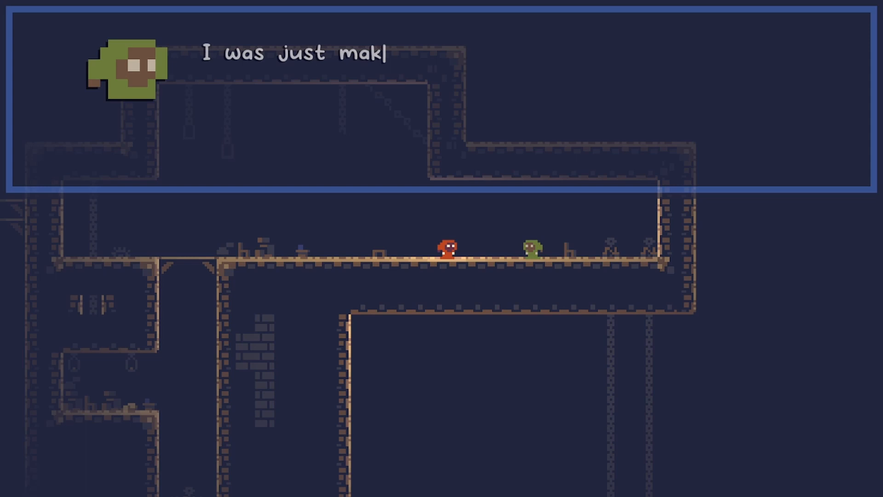
key("space")
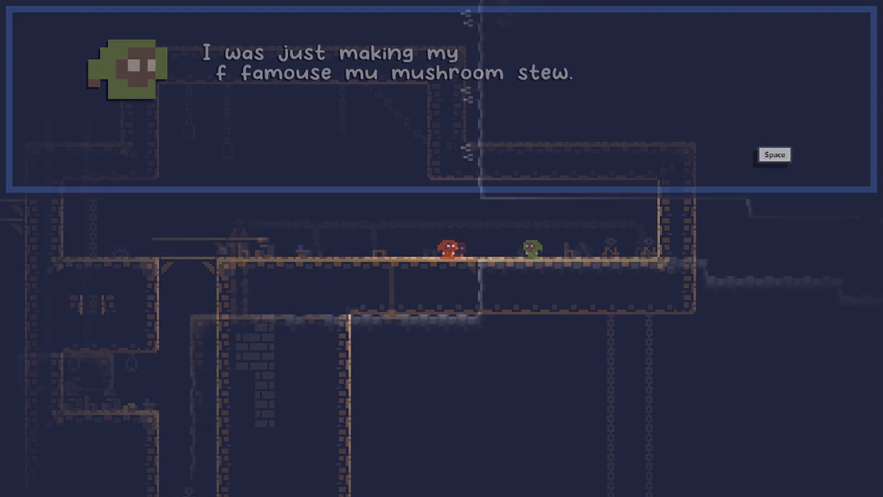
key("space")
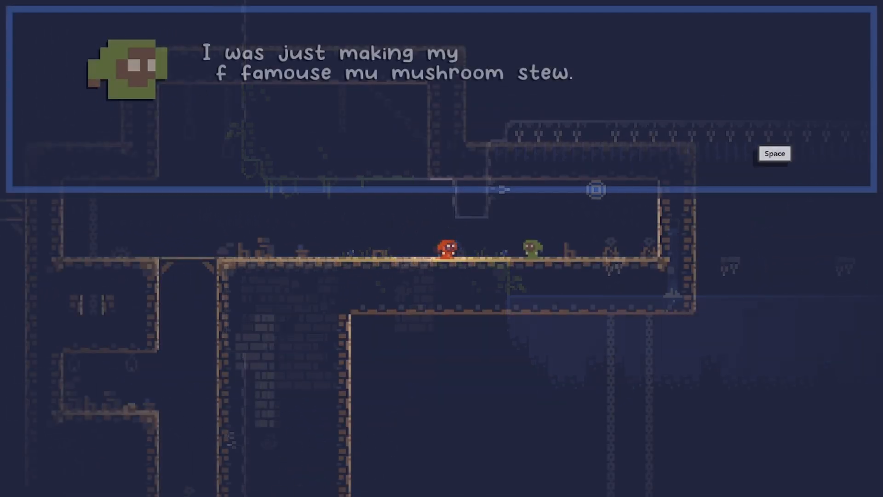
- Advance the dialogue through the villager's offer to try some stew
key("space")
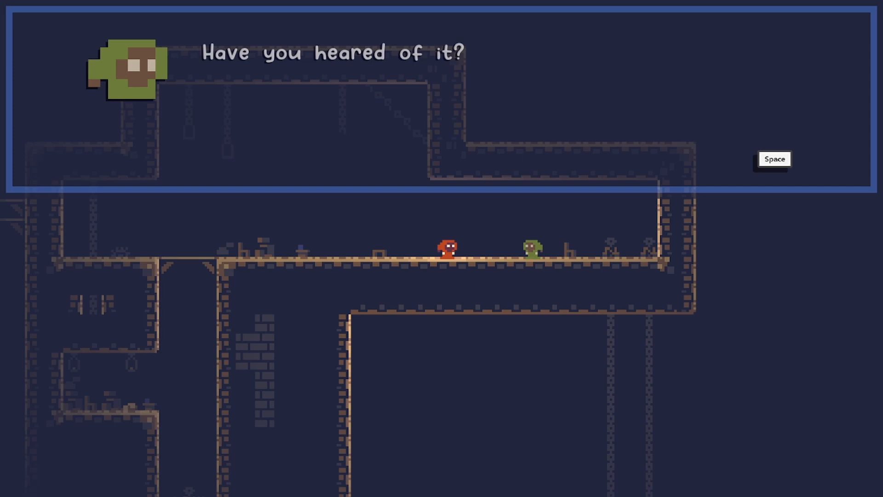
key("space")
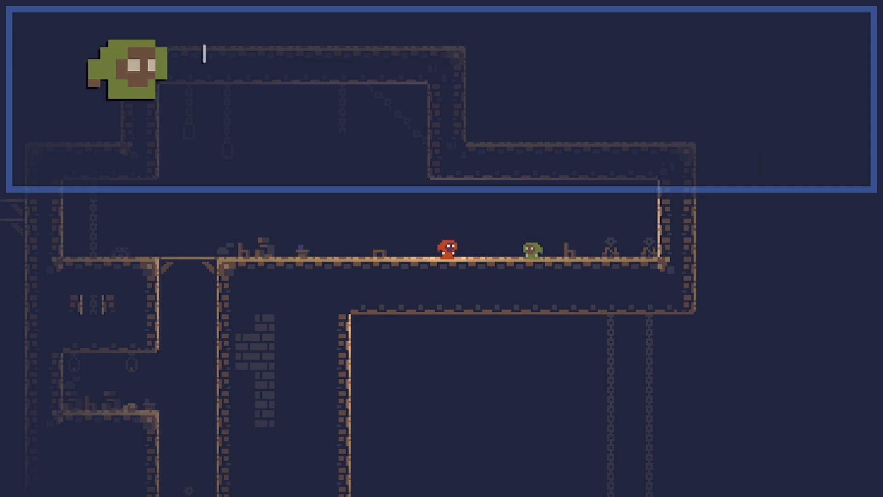
key("space")
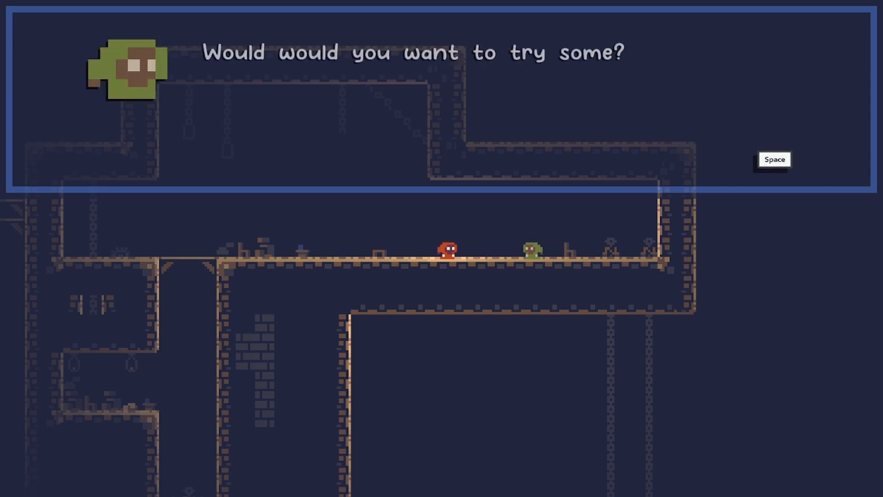
key("space")
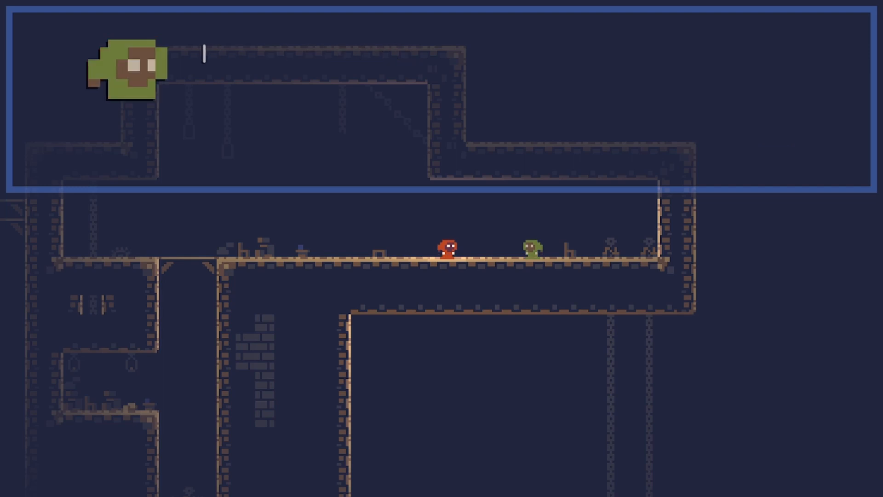